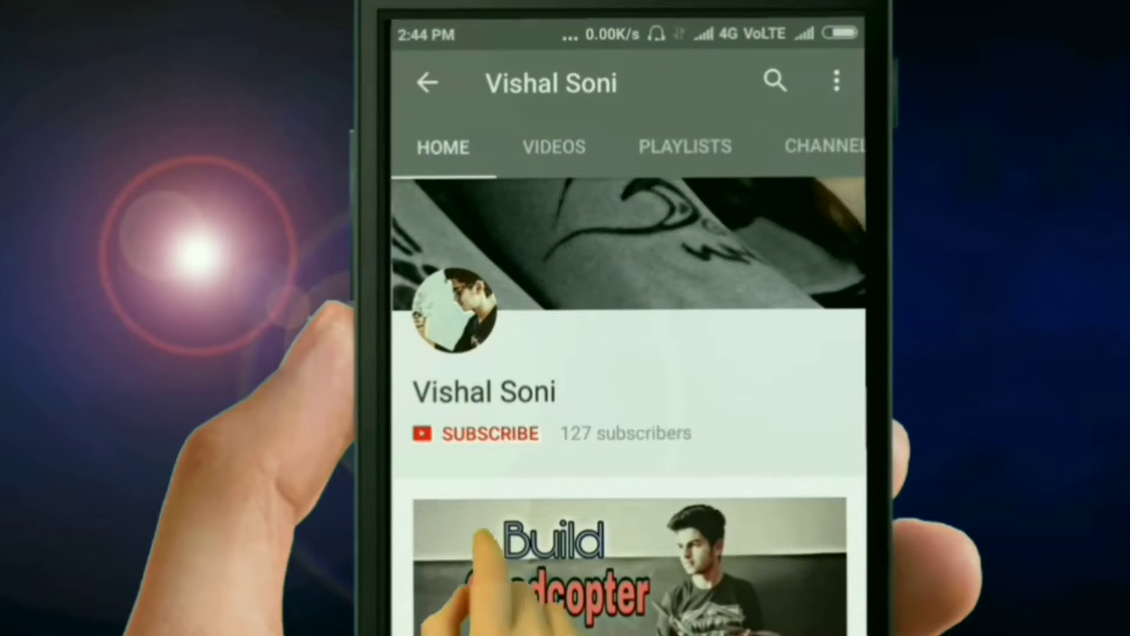
# Step: Target the Arduino Pro or Pro Mini board with the ATmega328 (3.3V, 8 MHz) processor
pyautogui.click(481, 433)
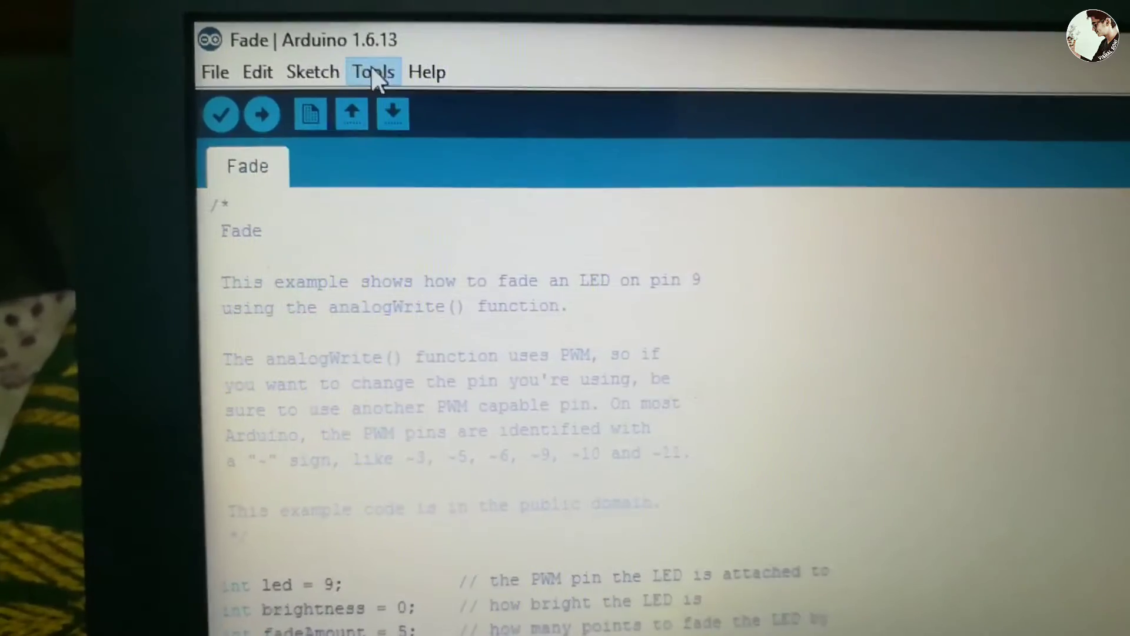
pyautogui.click(371, 71)
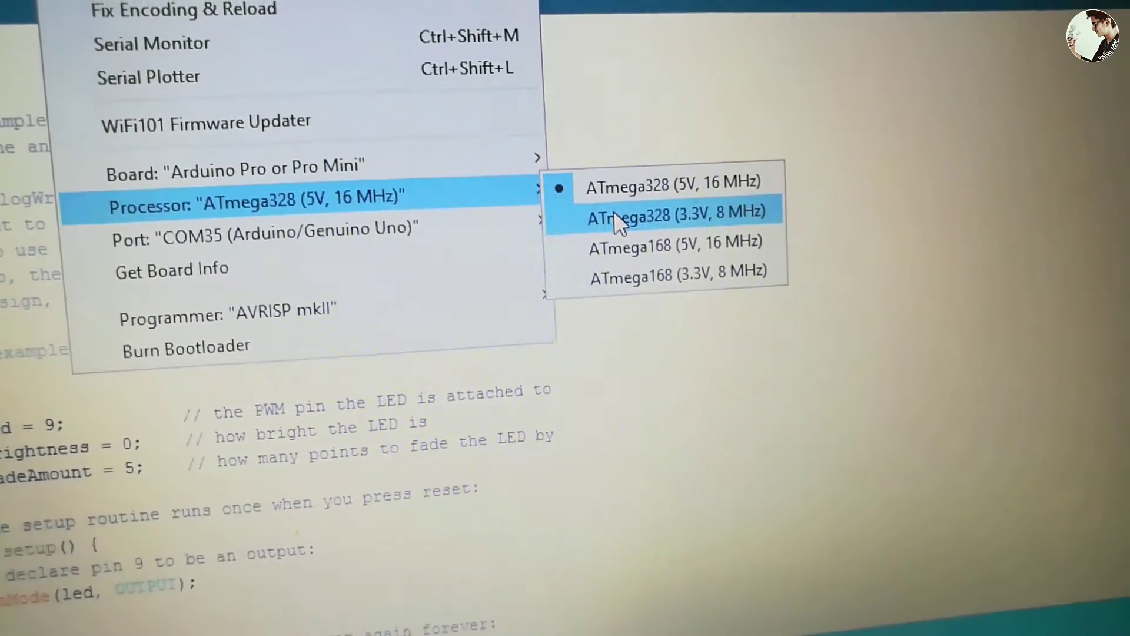
pyautogui.click(673, 213)
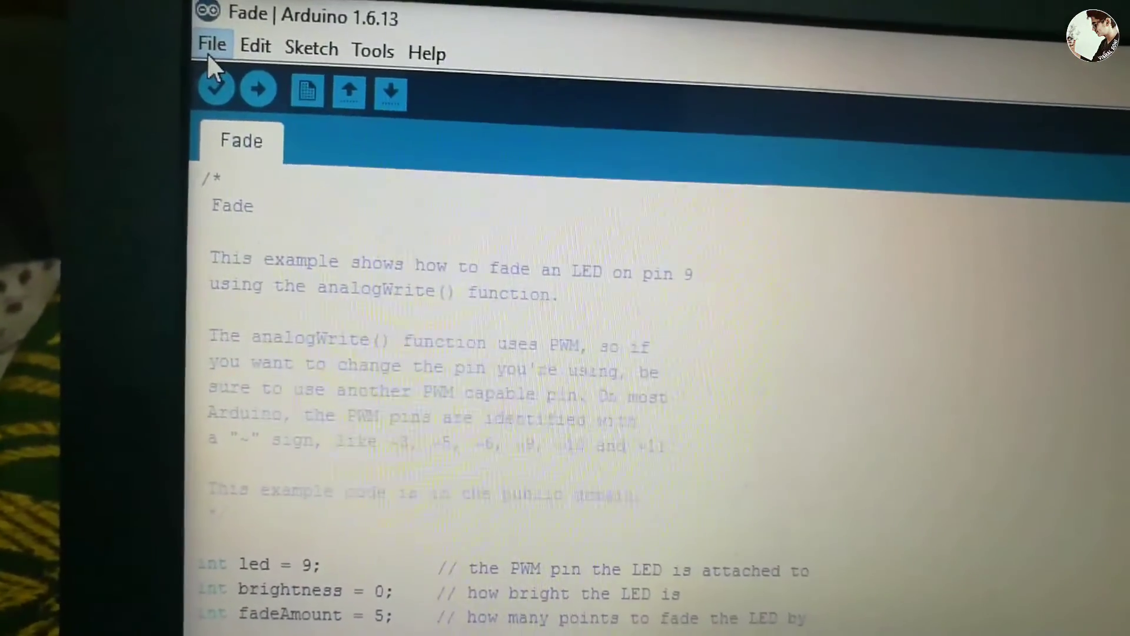
# Step: Open the File menu to reach the 01.Basics examples list containing Fade
pyautogui.click(212, 45)
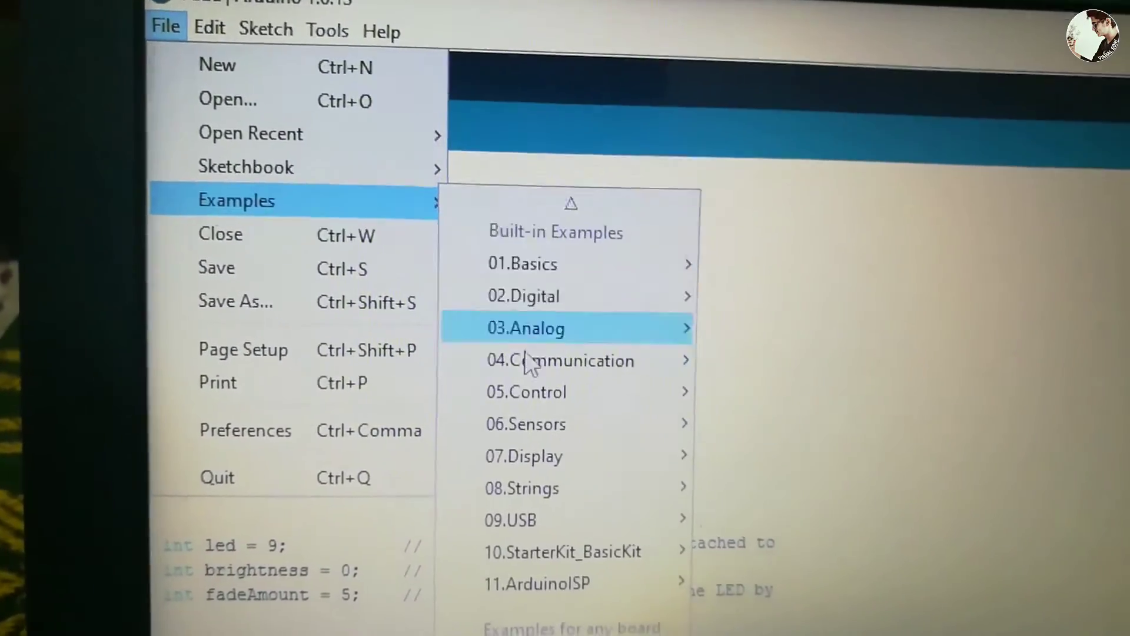
pyautogui.moveTo(519, 253)
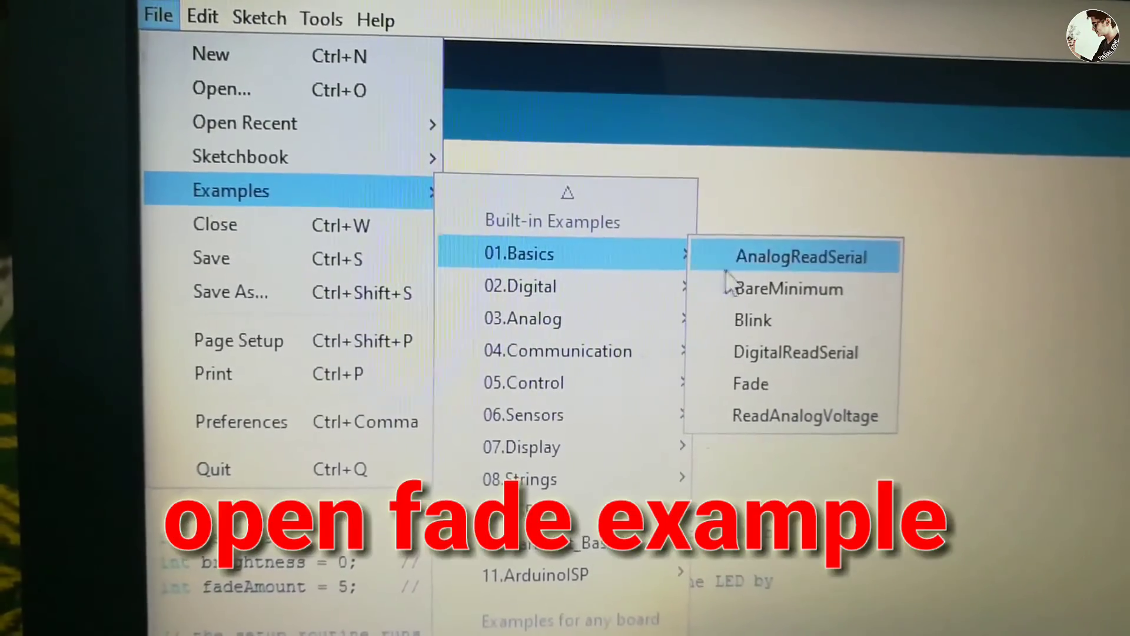